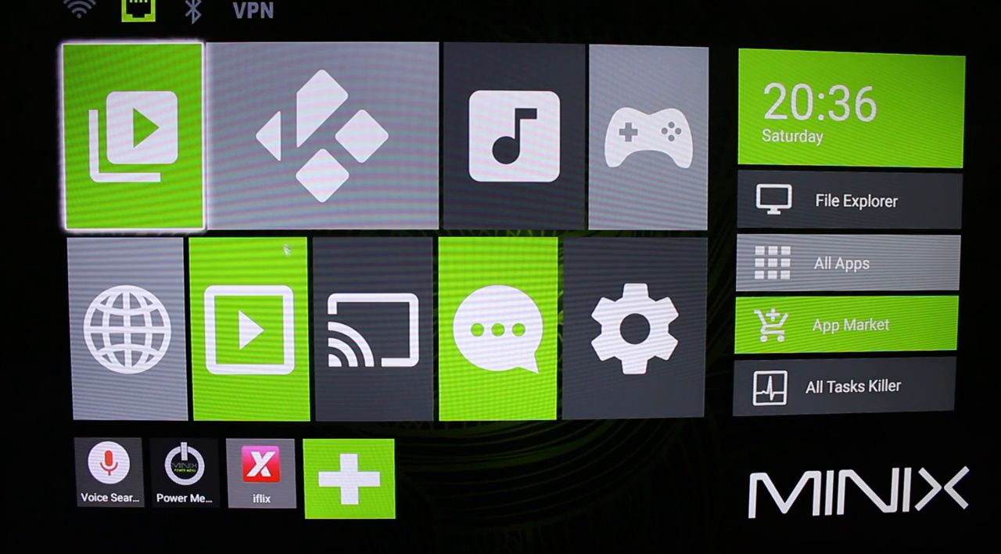
{"action": "mouse_move", "coordinate": [516, 137]}
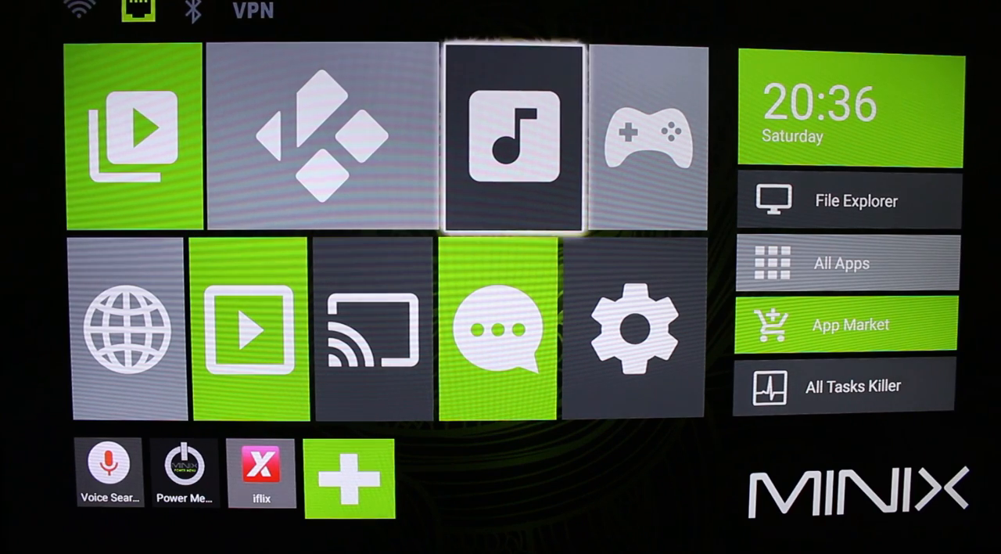
- Launch Kodi from the home screen and highlight Settings under the SYSTEM menu
{"action": "left_click", "coordinate": [633, 328]}
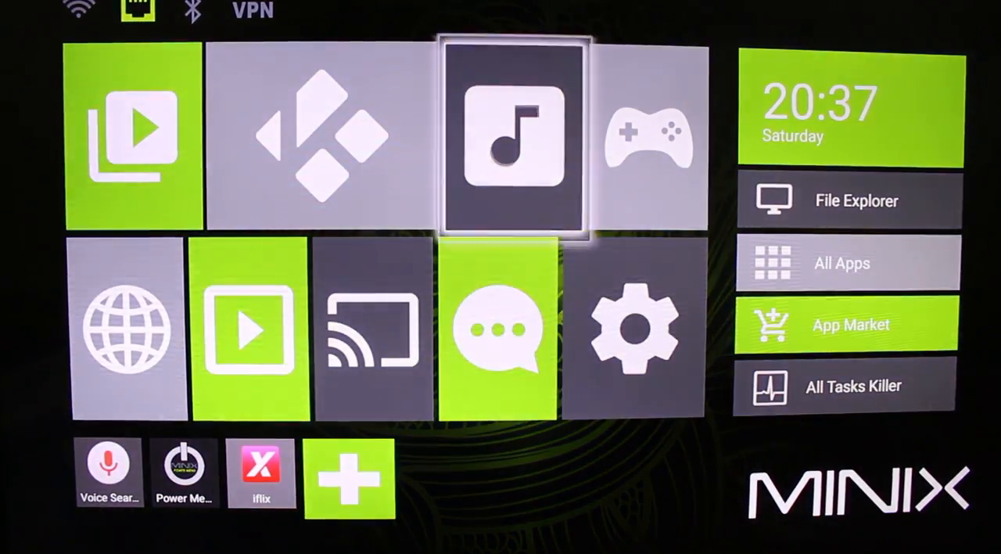
{"action": "left_click", "coordinate": [305, 128]}
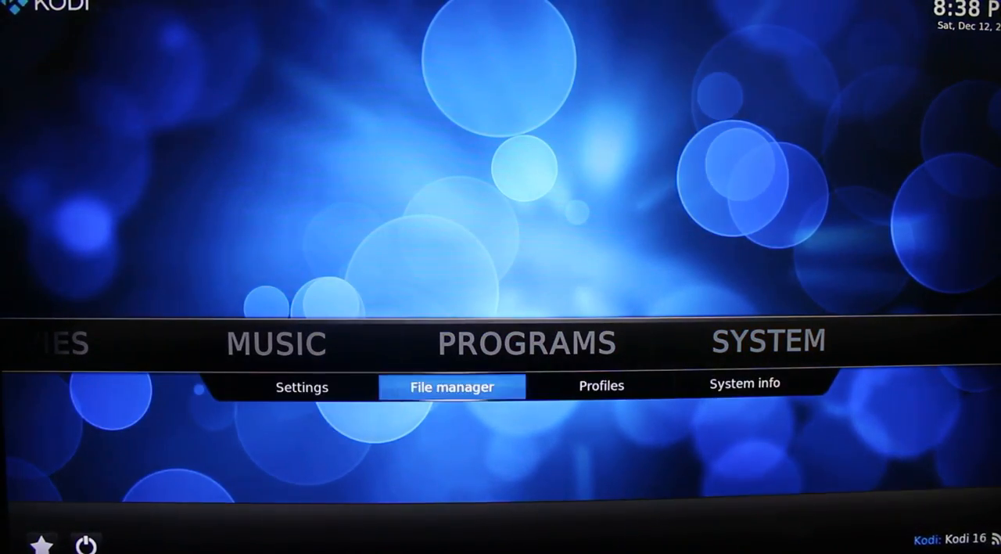
{"action": "left_click", "coordinate": [744, 385]}
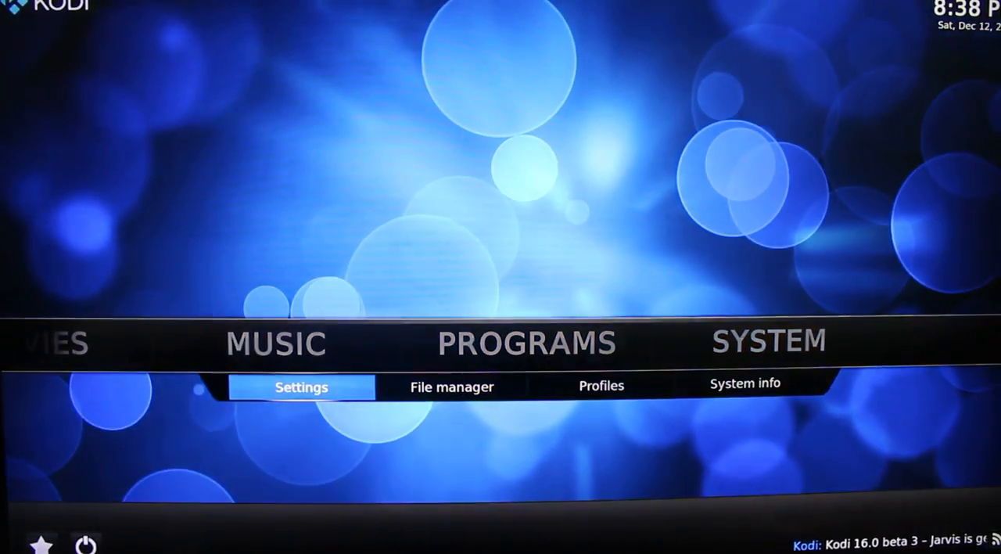
- Enable audio passthrough with AC3, E-AC3, DTS and TrueHD receiver support in System > Audio output
{"action": "left_click", "coordinate": [300, 388]}
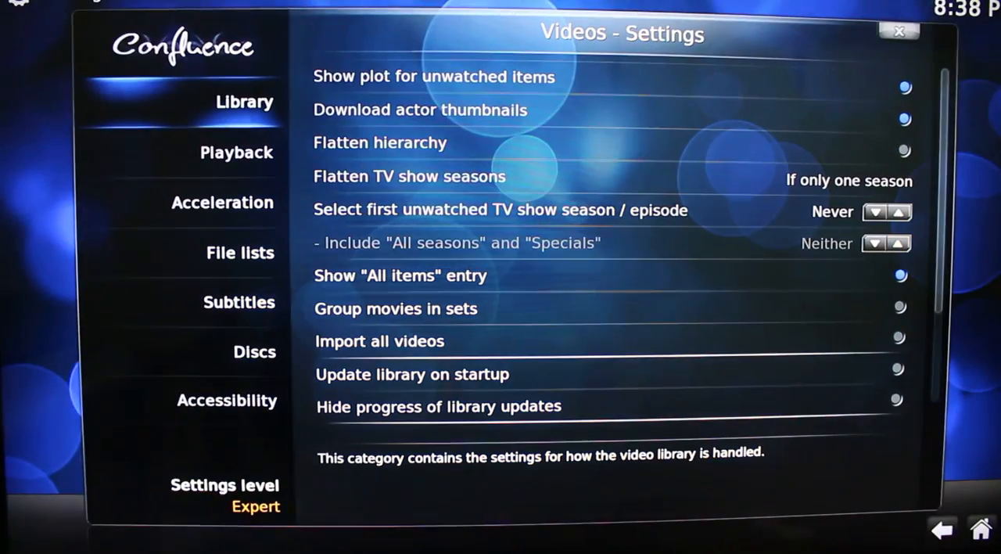
{"action": "left_click", "coordinate": [234, 153]}
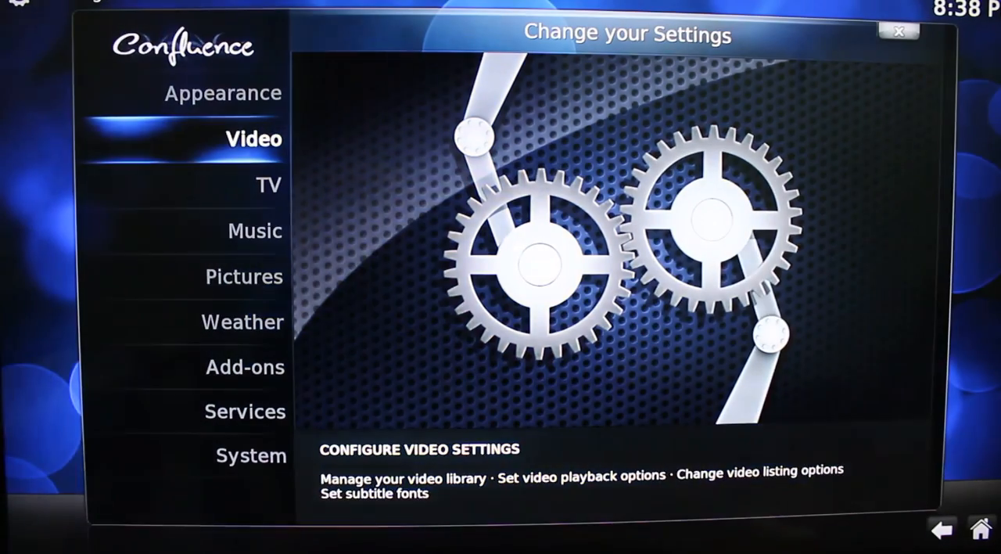
{"action": "left_click", "coordinate": [243, 409]}
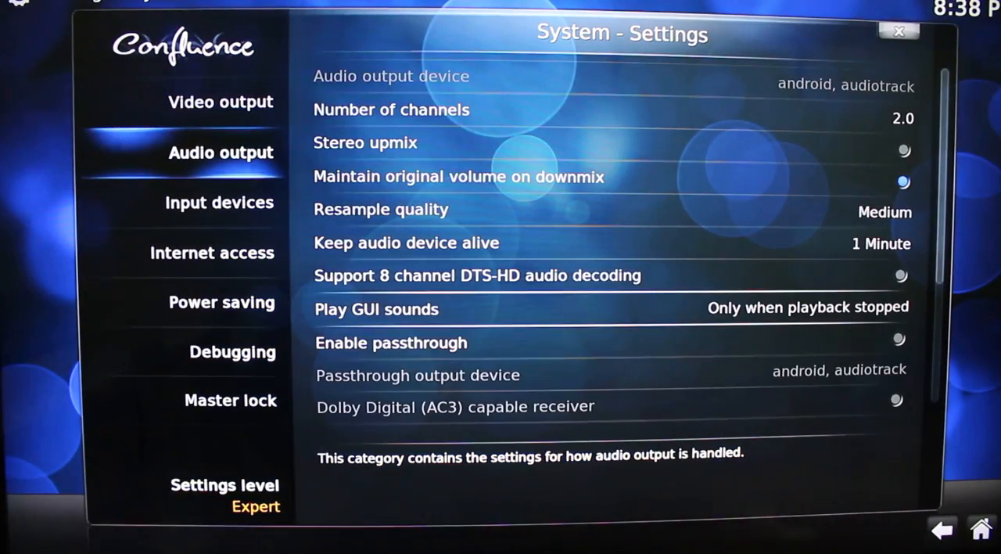
{"action": "mouse_move", "coordinate": [405, 242]}
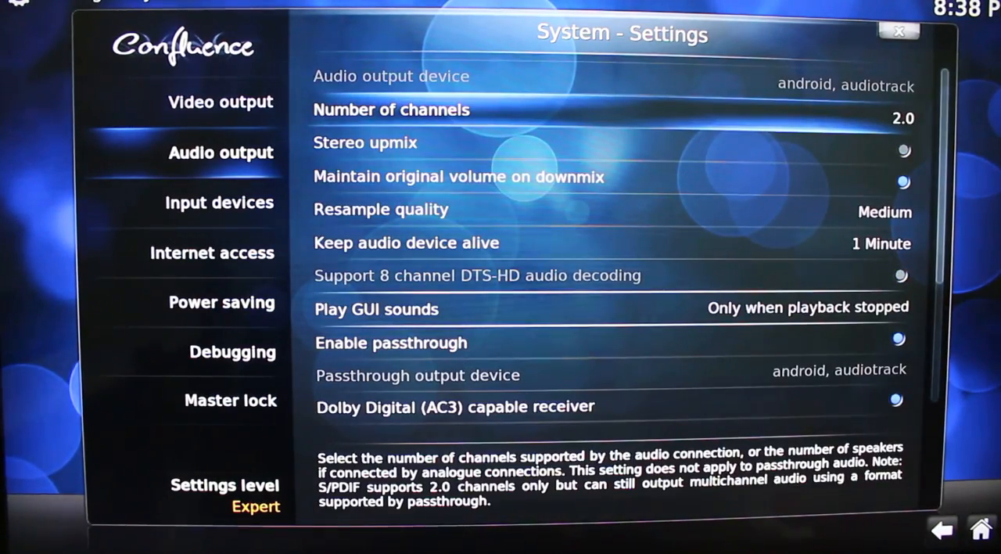
{"action": "scroll", "scroll_direction": "down", "scroll_amount": 3}
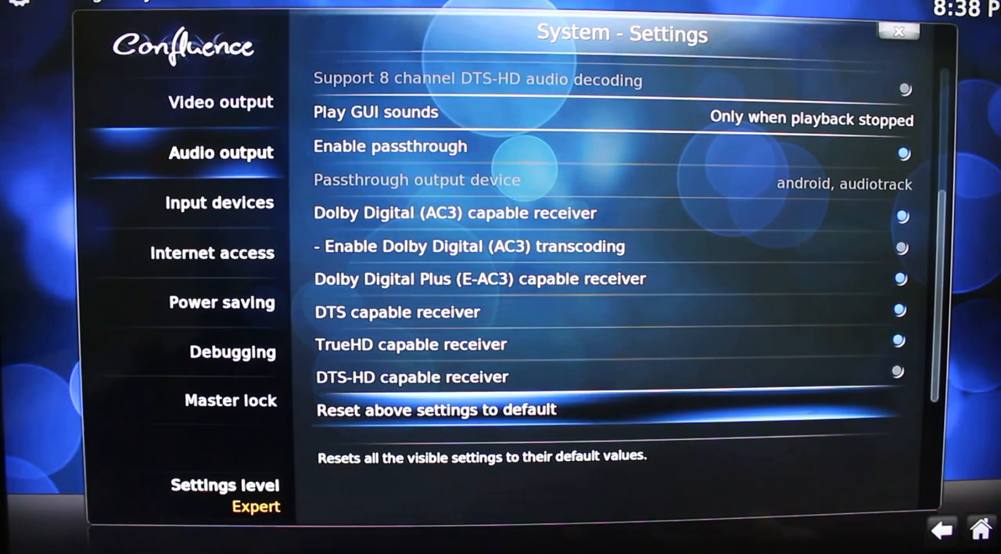
{"action": "mouse_move", "coordinate": [480, 278]}
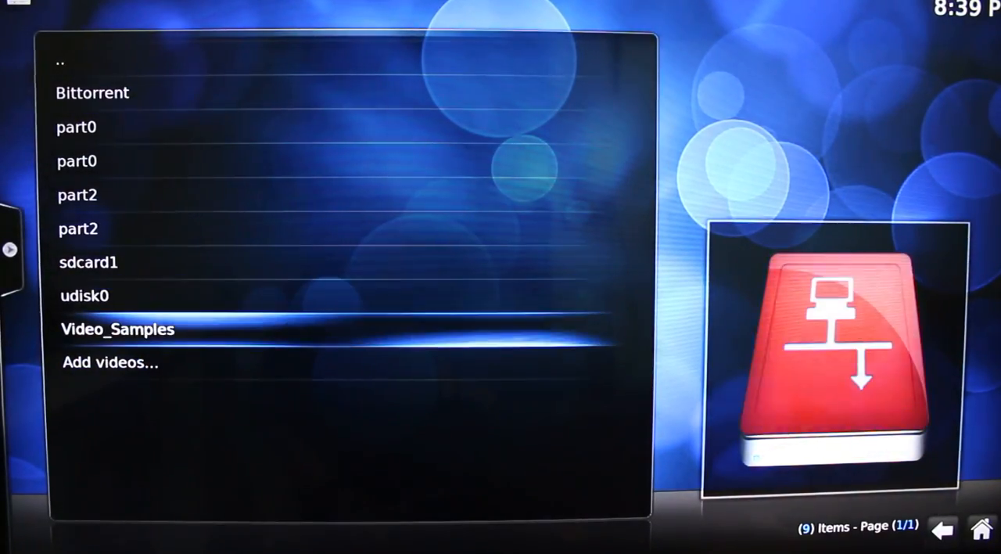
- Browse into the Video_Samples source under Videos > Files to reach the 4K test clips
{"action": "double_click", "coordinate": [117, 330]}
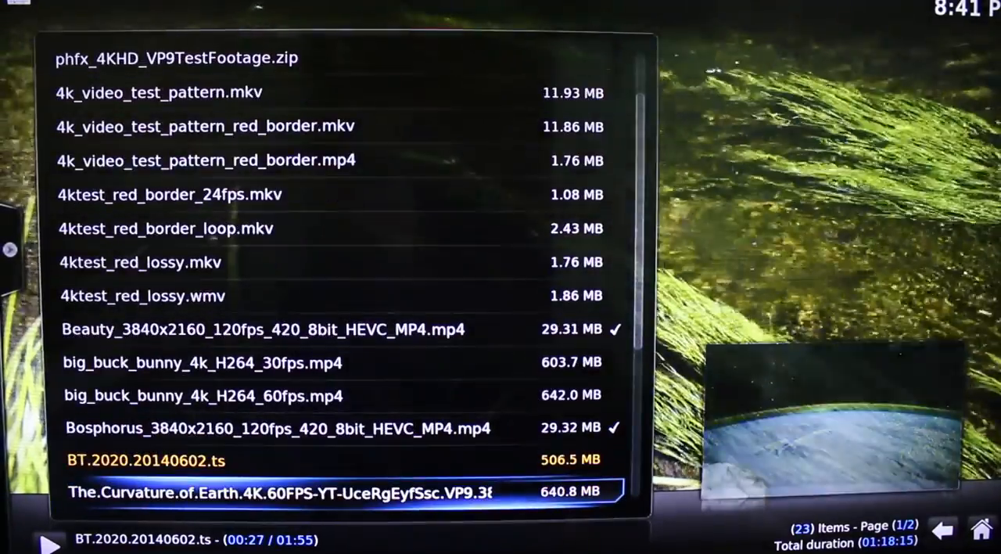
- Move down the sample list past the HD.Club clips to the MHD_2013_2160p ShowReel mkv
{"action": "scroll", "scroll_direction": "down", "scroll_amount": 3}
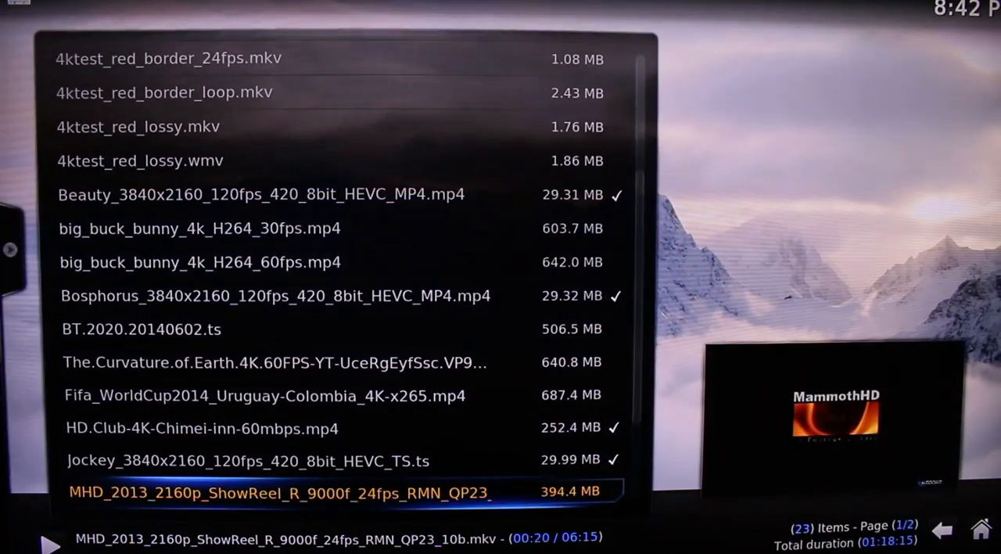
{"action": "scroll", "scroll_direction": "down", "scroll_amount": 3}
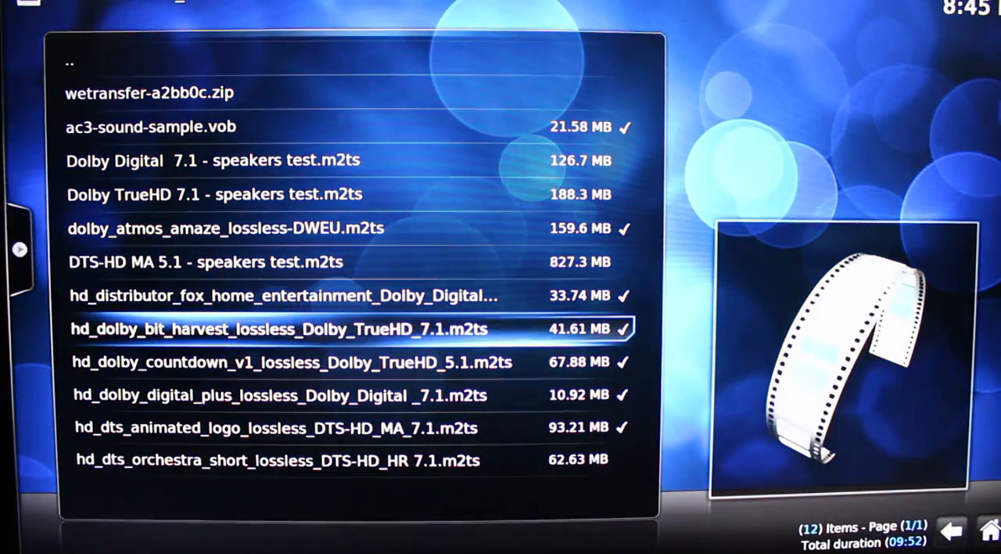
{"action": "key", "text": "Down"}
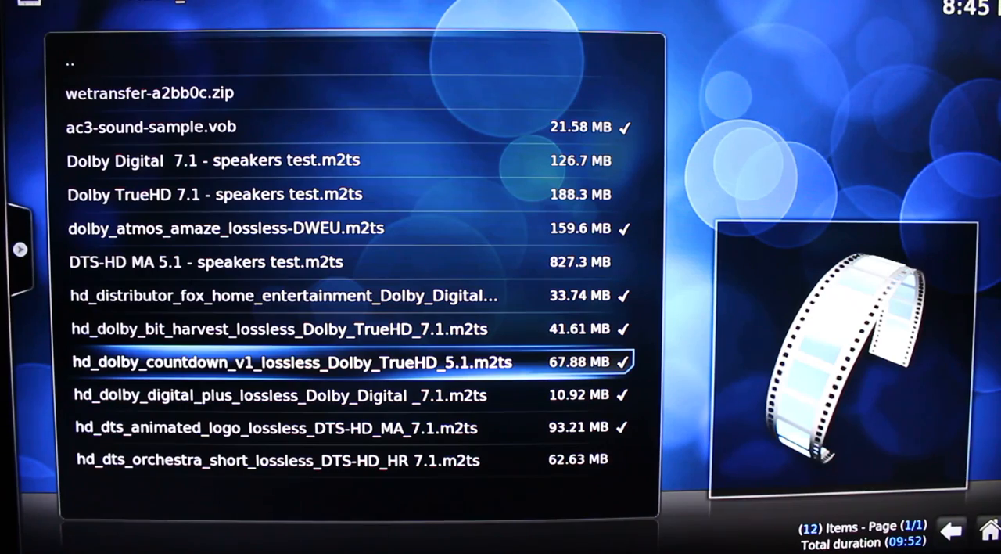
{"action": "key", "text": "Up"}
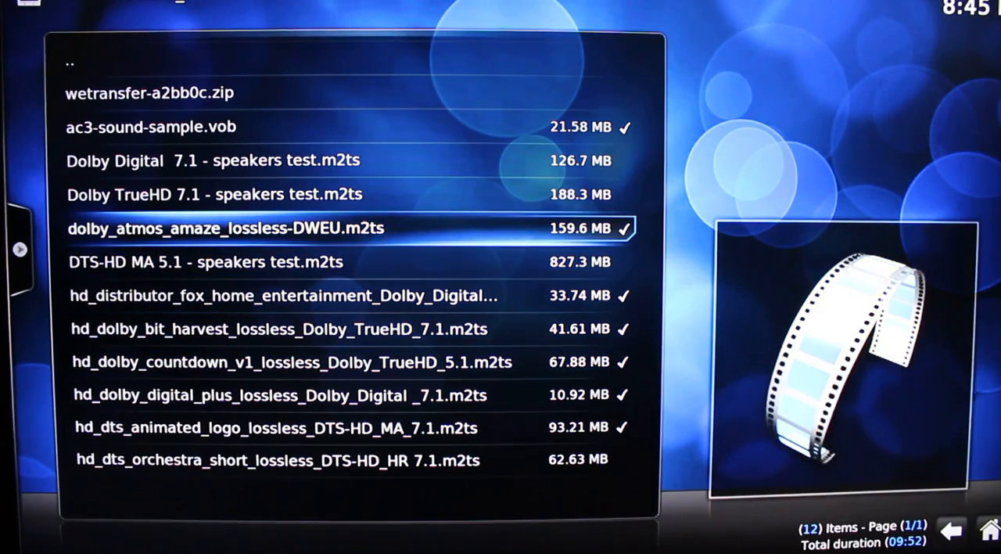